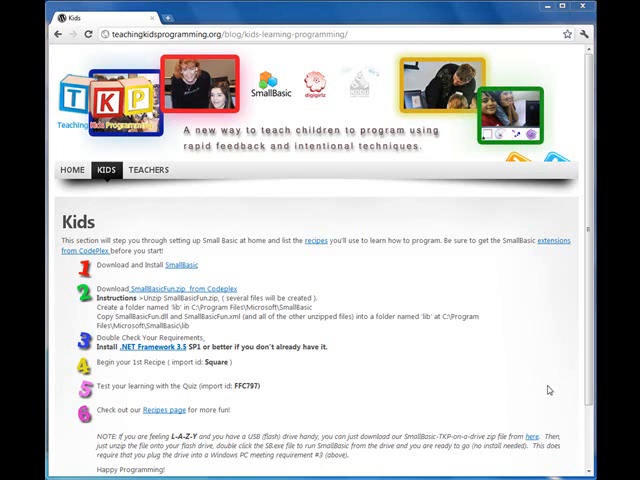
- Read through the Kids setup instructions and reach the SmallBasicFun.zip download link
scroll("down", 3)
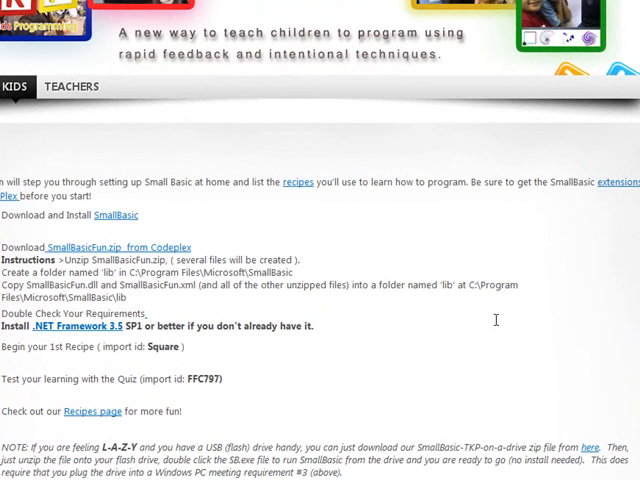
left_click(16, 86)
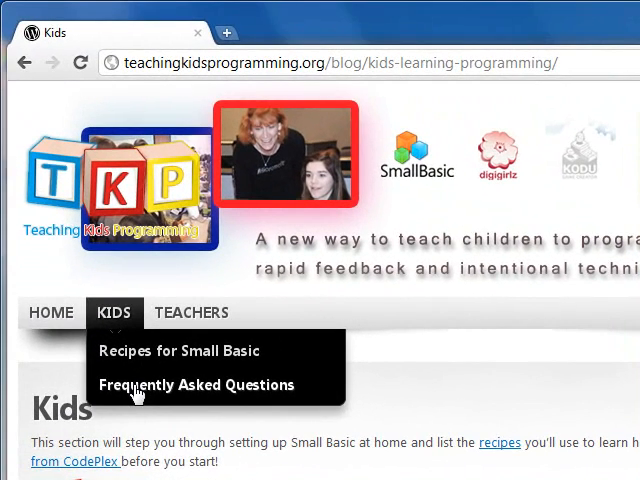
mouse_move(120, 316)
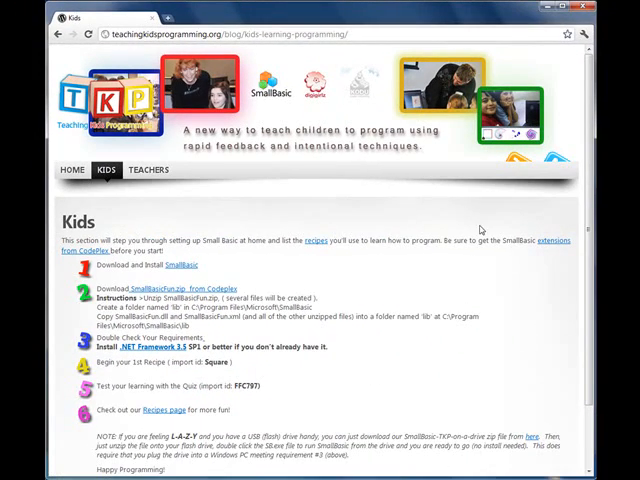
mouse_move(440, 208)
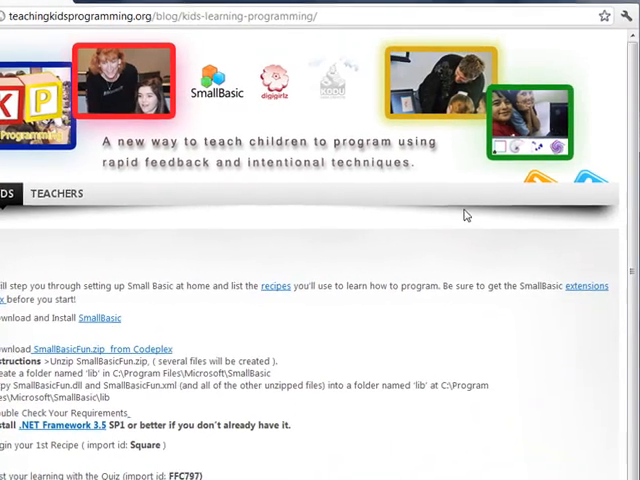
scroll("down", 3)
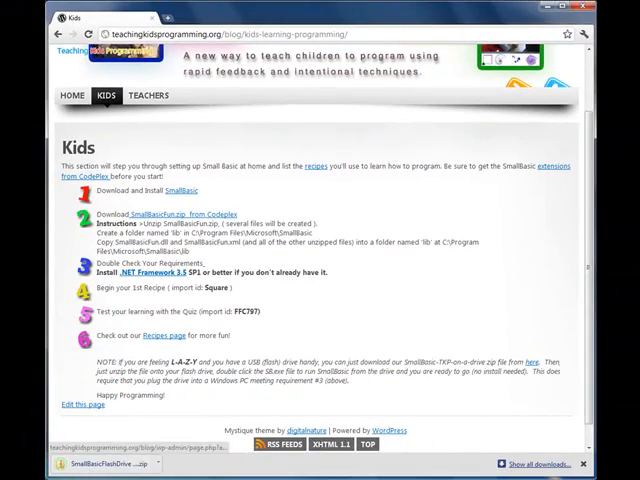
scroll("down", 3)
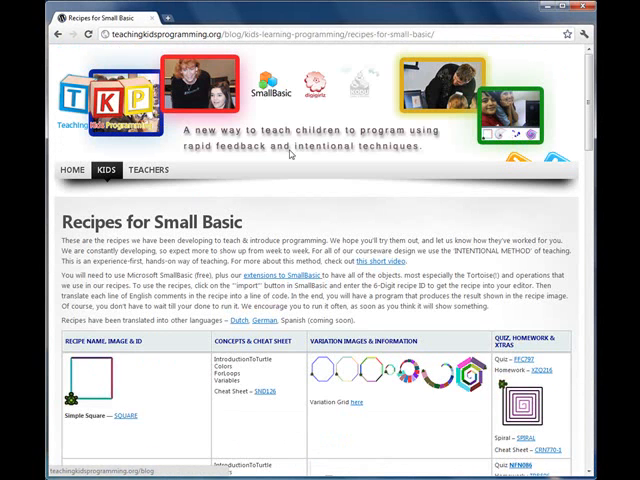
mouse_move(580, 122)
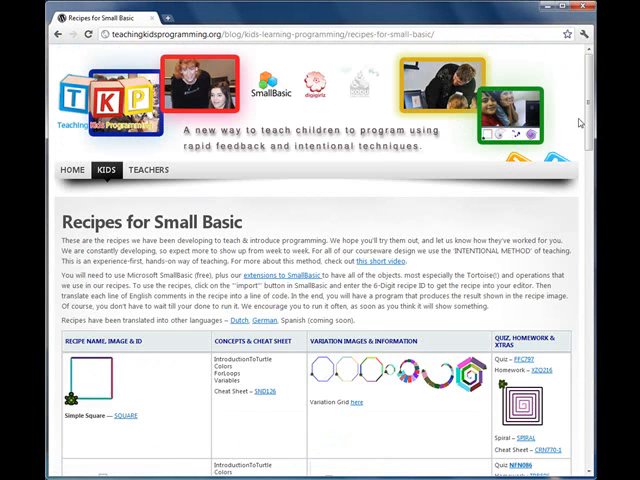
mouse_move(588, 110)
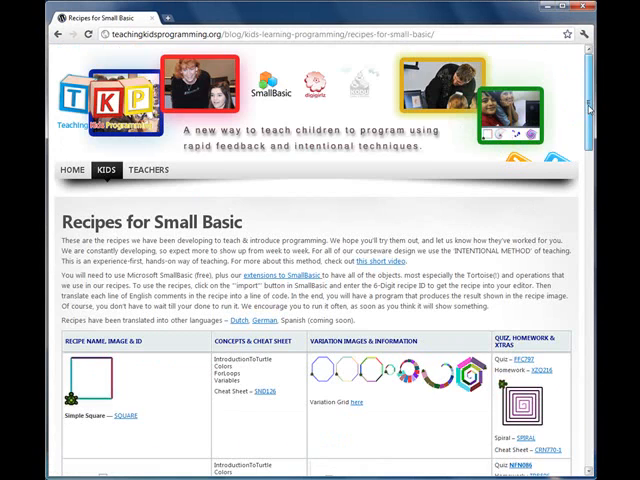
- Scroll to the Giant Tortoise DEMO recipe row and follow its ZWQ663 program link
scroll("down", 3)
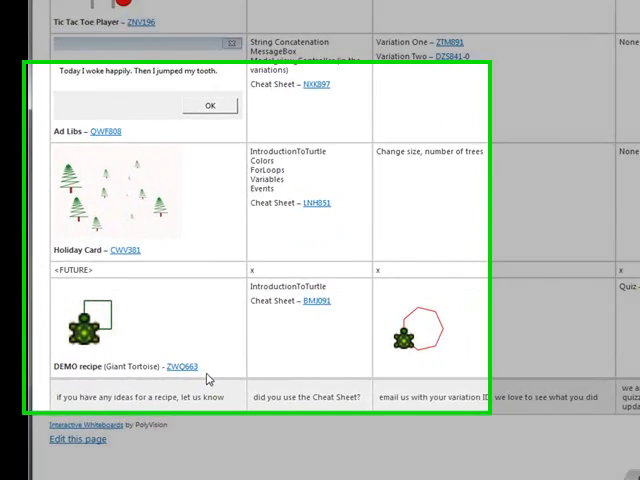
scroll("down", 3)
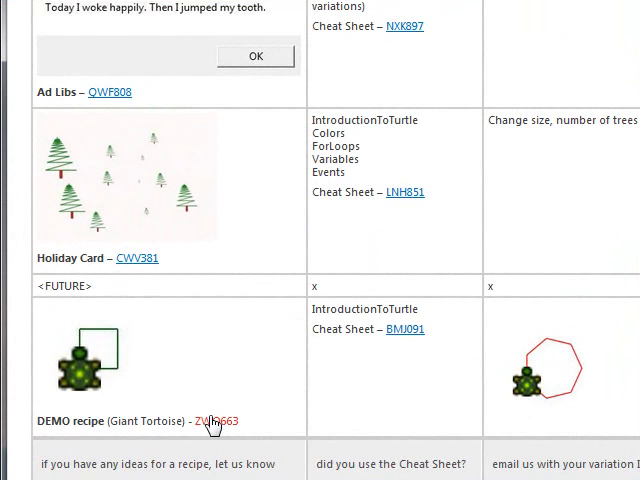
mouse_move(212, 424)
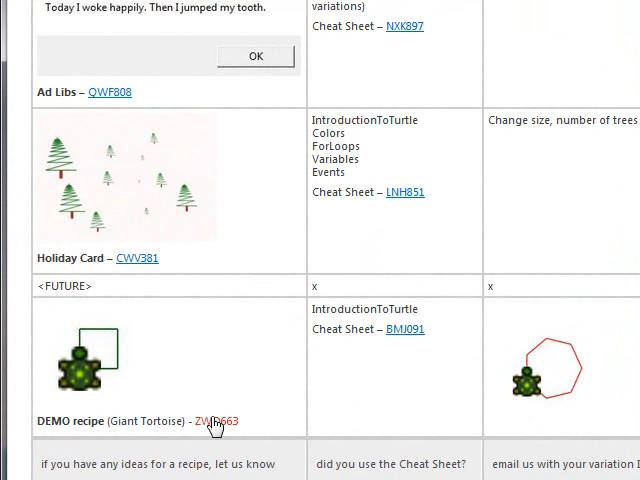
left_click(216, 420)
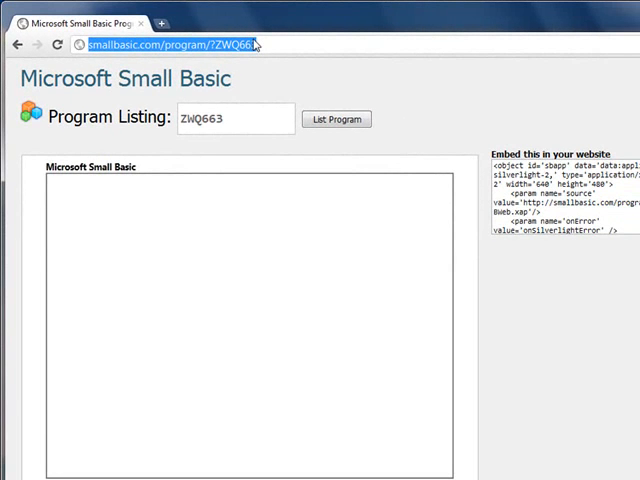
- Scroll the smallbasic.com listing for program ZWQ663 to note its ID
scroll("down", 3)
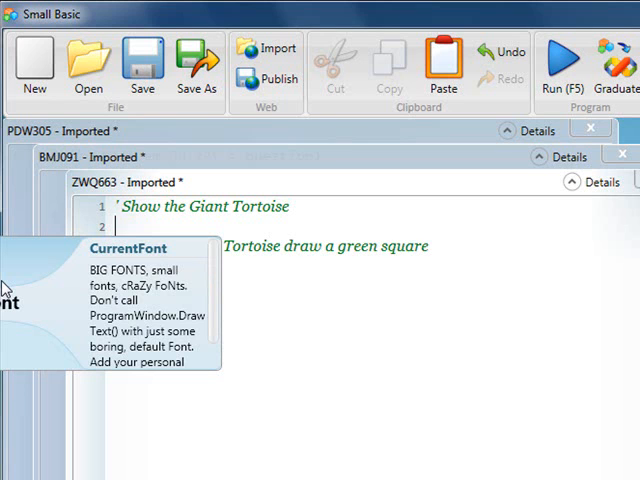
- Begin GiantTortoise on line 2, bringing up the object's IntelliSense help
type("g")
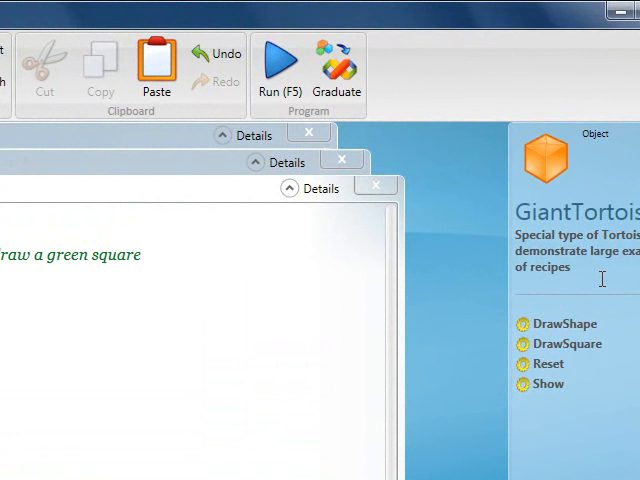
mouse_move(604, 288)
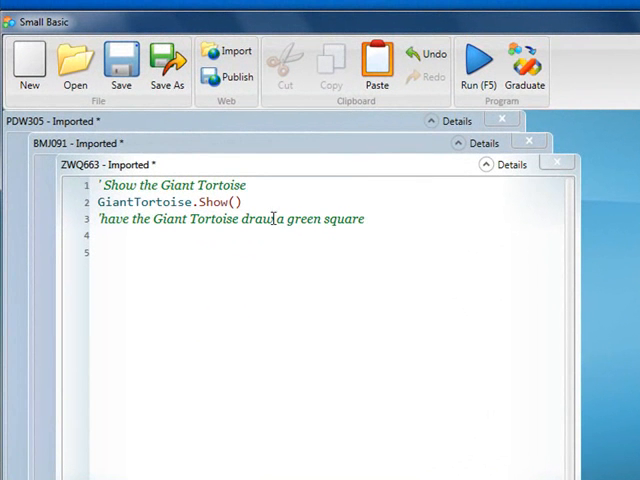
- Run ZWQ663 to see the green tortoise, close the window, and go to the Show comment line
left_click(478, 62)
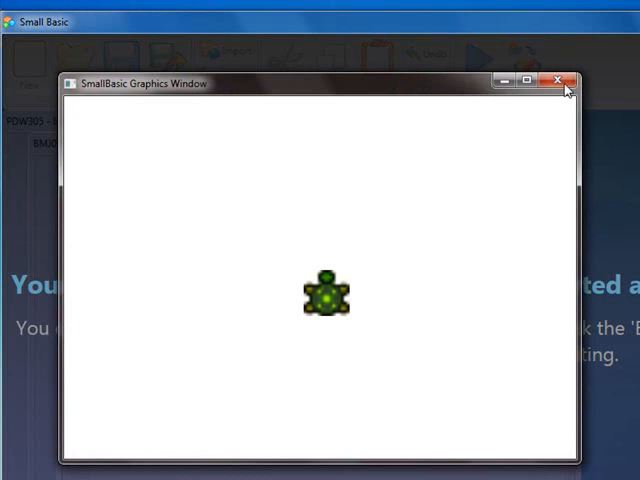
left_click(558, 80)
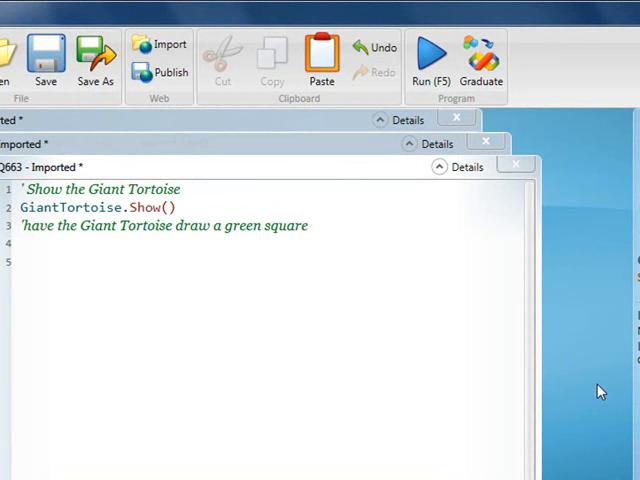
left_click(136, 188)
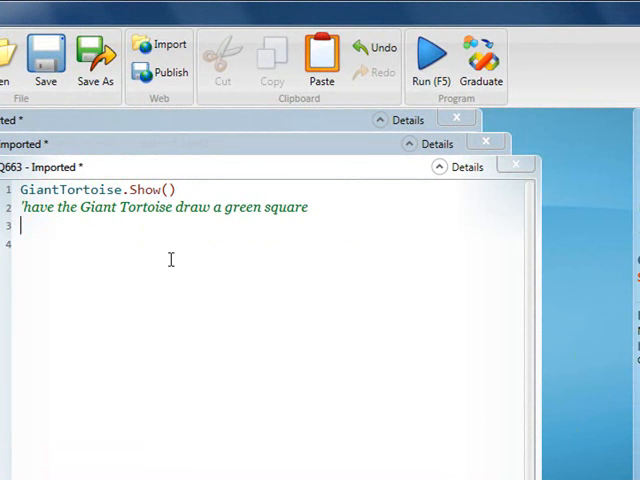
mouse_move(232, 288)
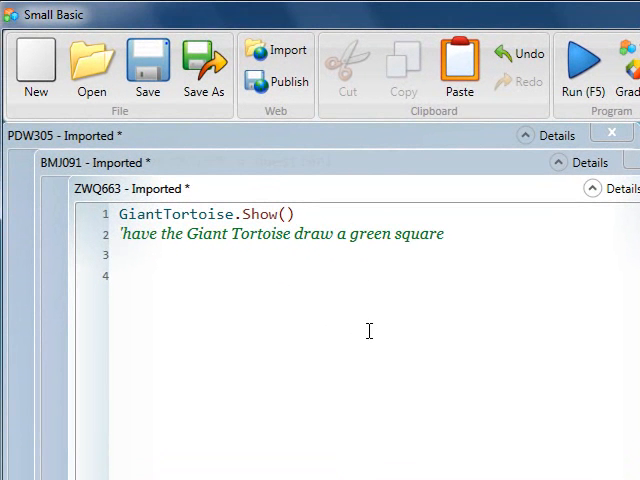
mouse_move(364, 320)
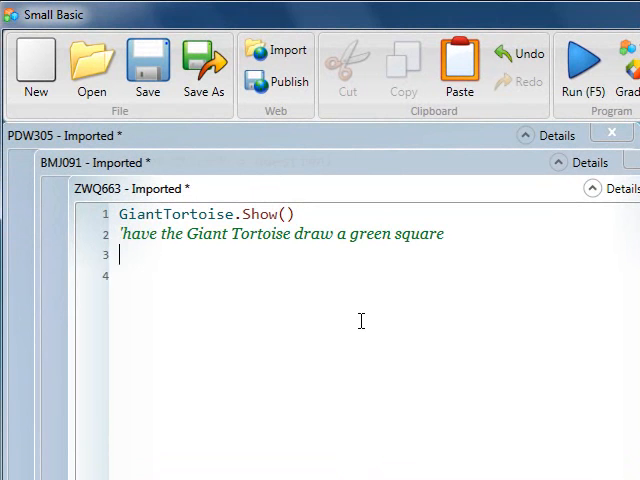
- Write GiantTortoise.DrawSquare("green") in place of the comment and run it
type("Gi")
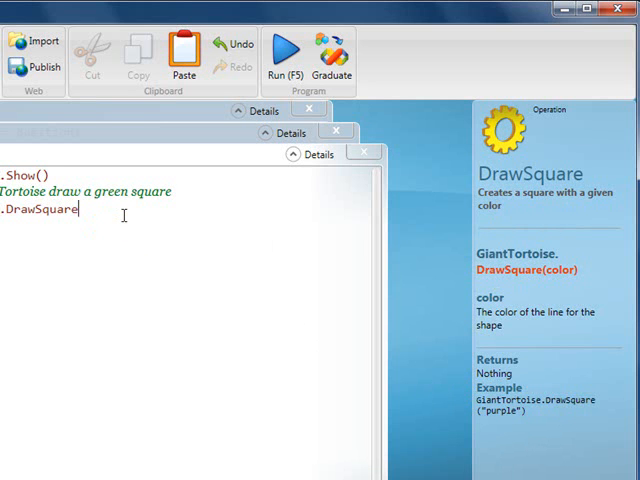
type("(g")
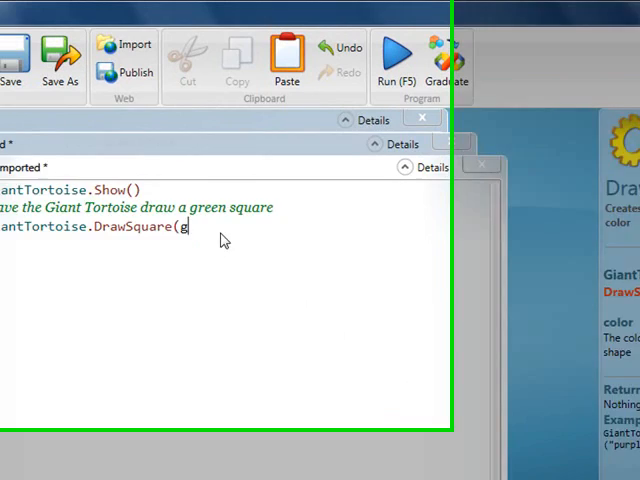
type("reen")
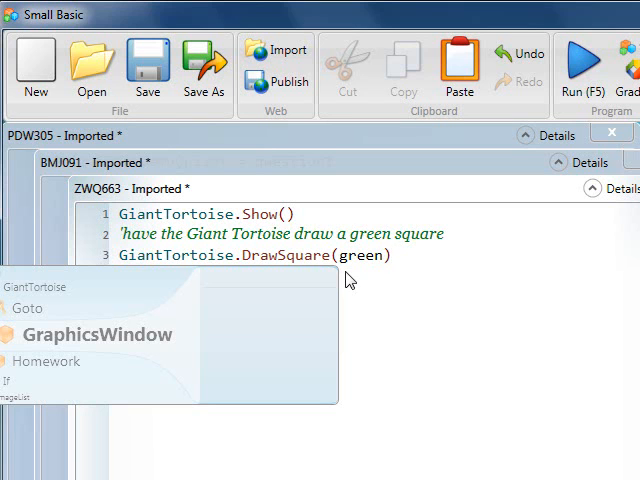
left_click(396, 256)
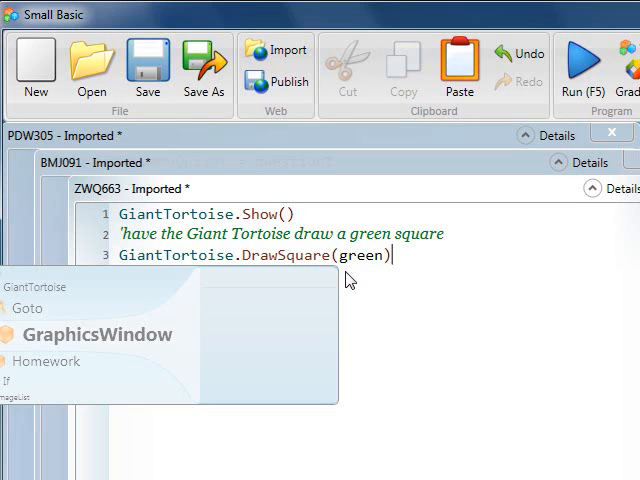
mouse_move(358, 284)
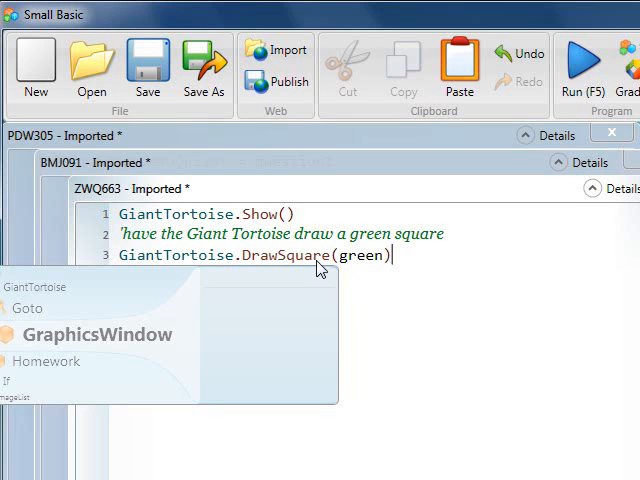
mouse_move(362, 288)
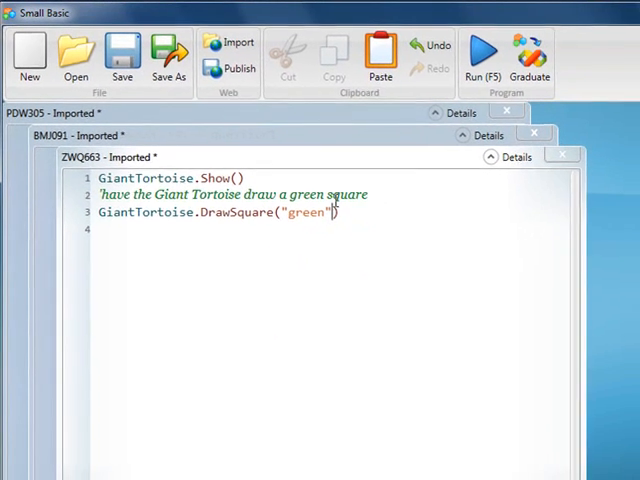
left_click(484, 52)
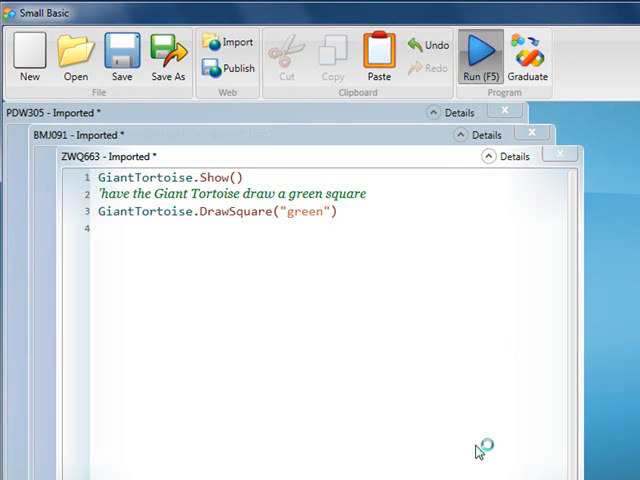
left_click(484, 52)
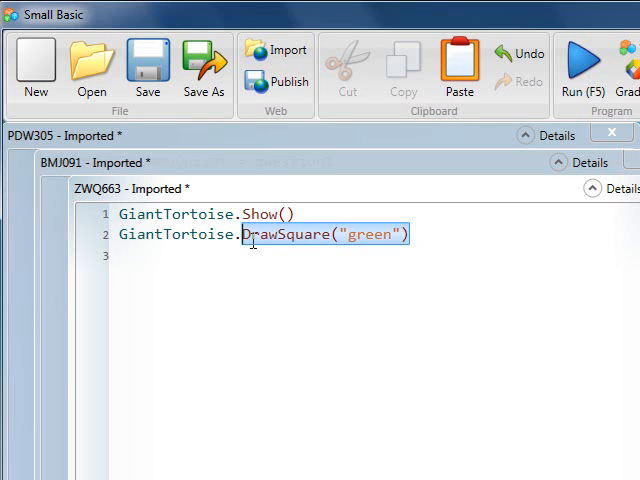
- Replace DrawSquare with GiantTortoise.DrawShape(4,"green") and run the four-sided shape
key("Delete")
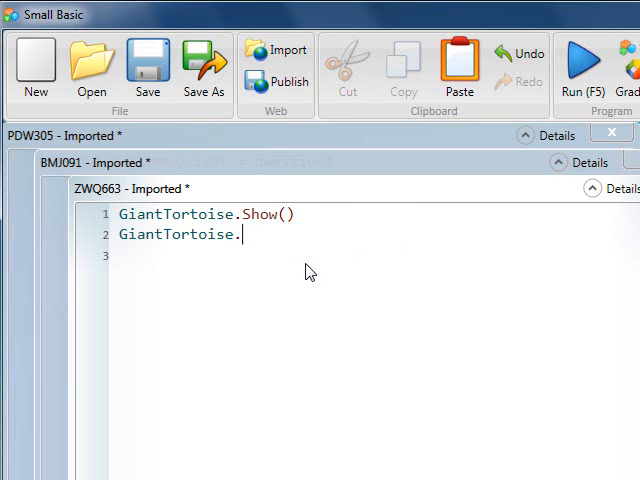
type("DrawShape(4,")
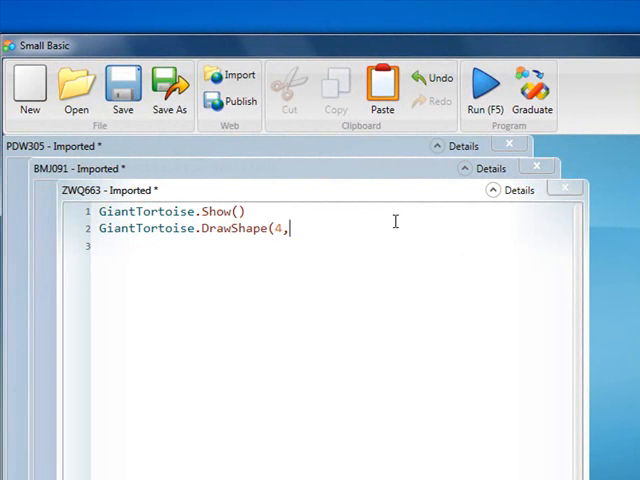
type("\"g")
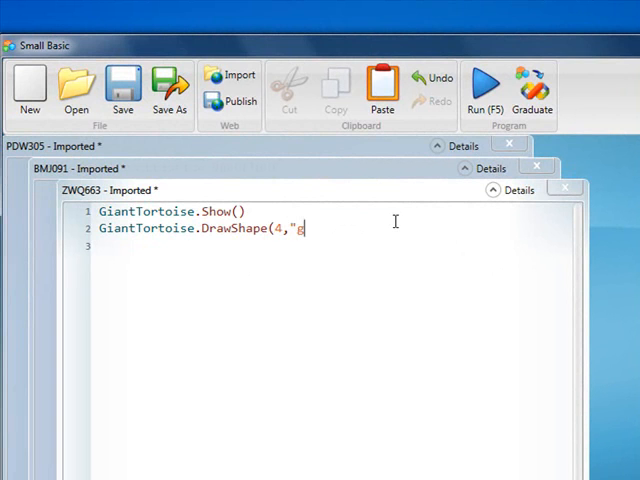
type("reen\")")
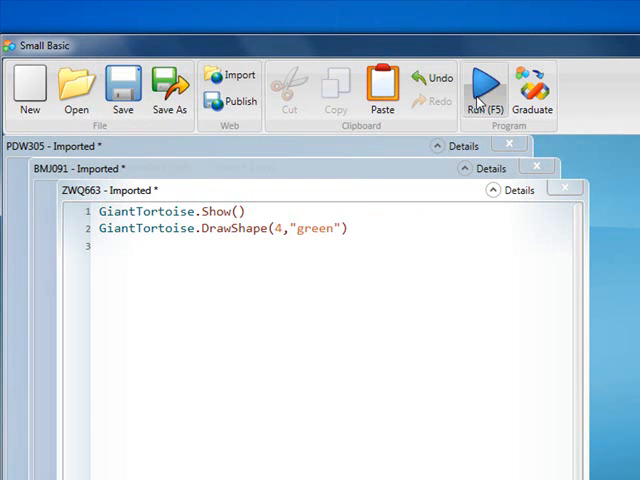
left_click(484, 88)
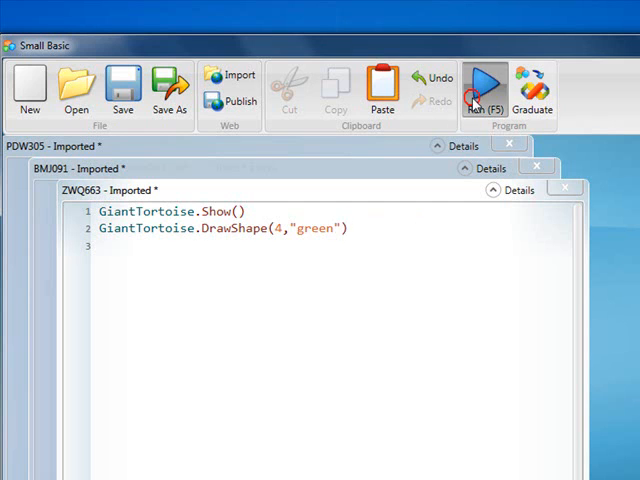
left_click(484, 90)
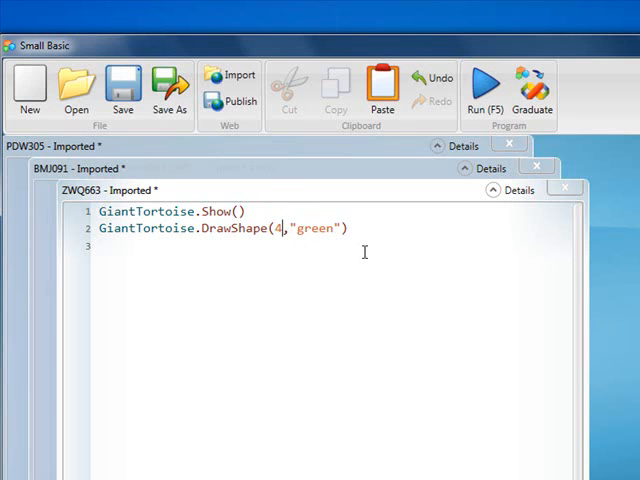
mouse_move(448, 276)
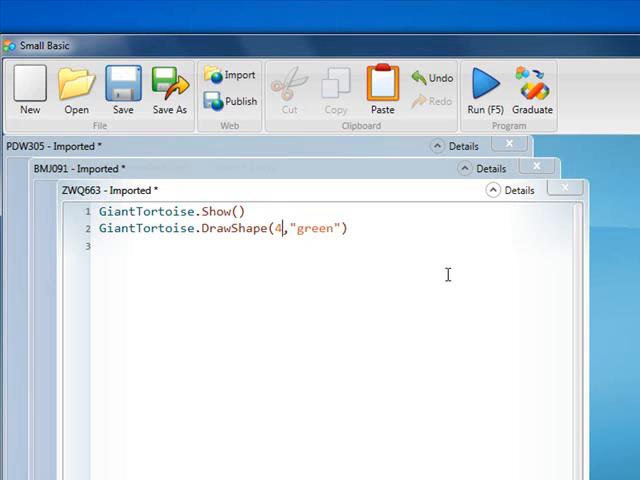
- Edit the call to DrawShape(17,"blue") and run it to draw the blue circle-like shape
type("1")
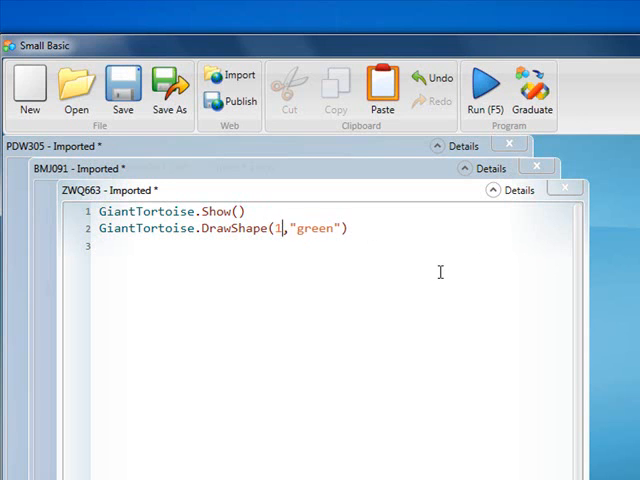
type("7")
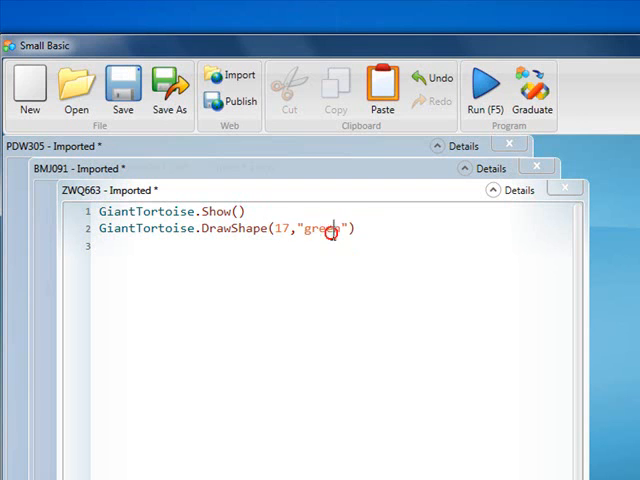
double_click(320, 228)
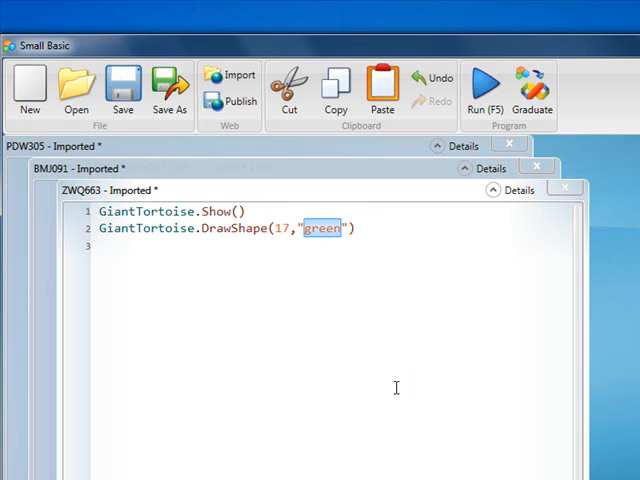
mouse_move(452, 320)
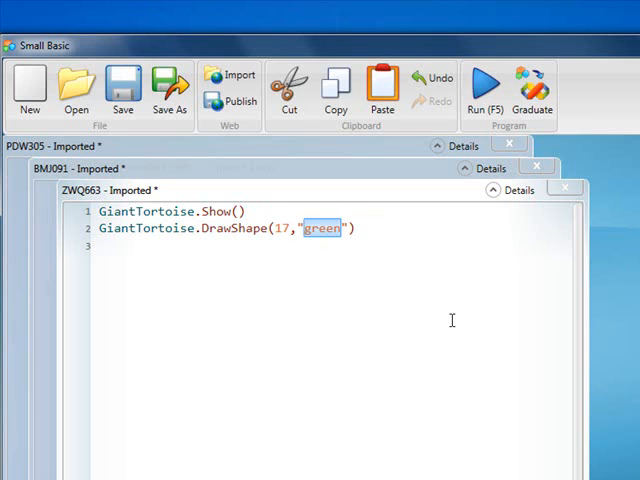
type("bl")
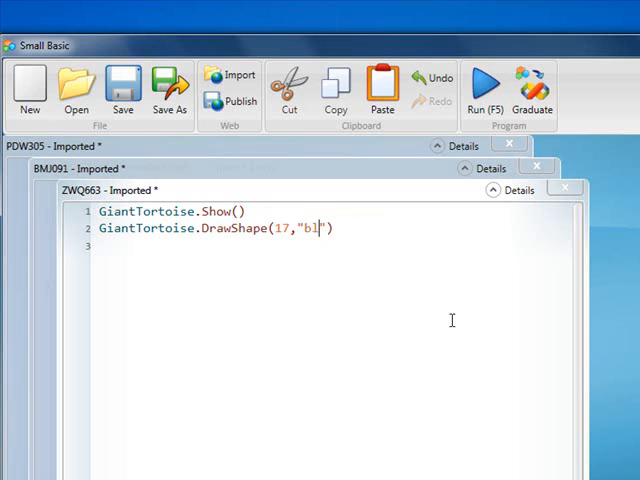
type("ue")
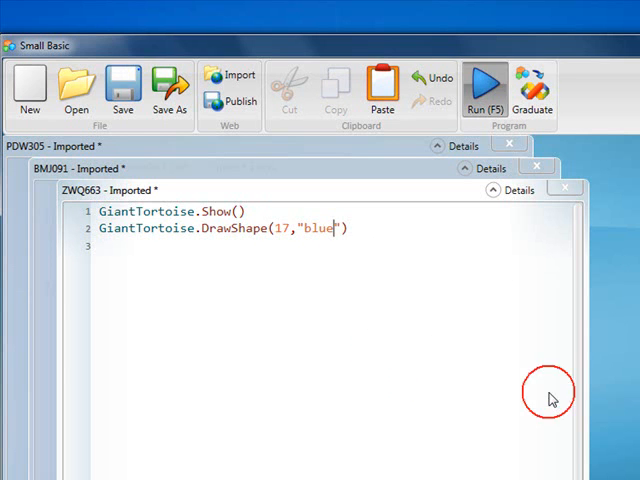
left_click(484, 84)
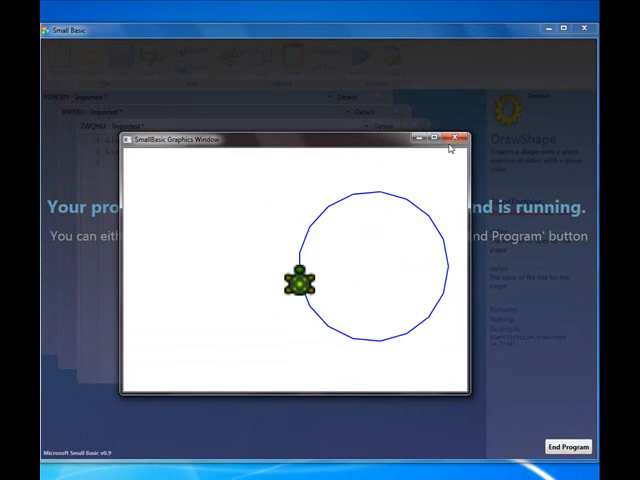
- End the running drawing to return to the DrawShape(17,"blue") code
left_click(460, 138)
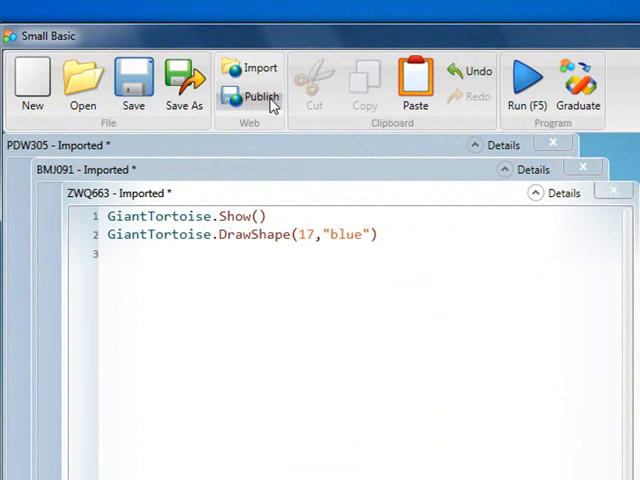
mouse_move(96, 204)
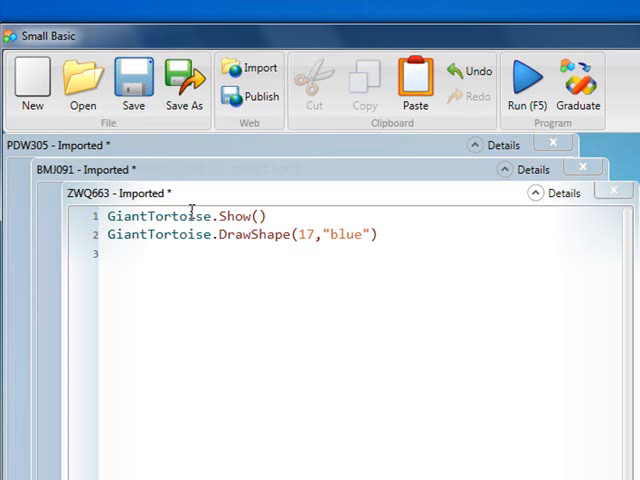
mouse_move(448, 82)
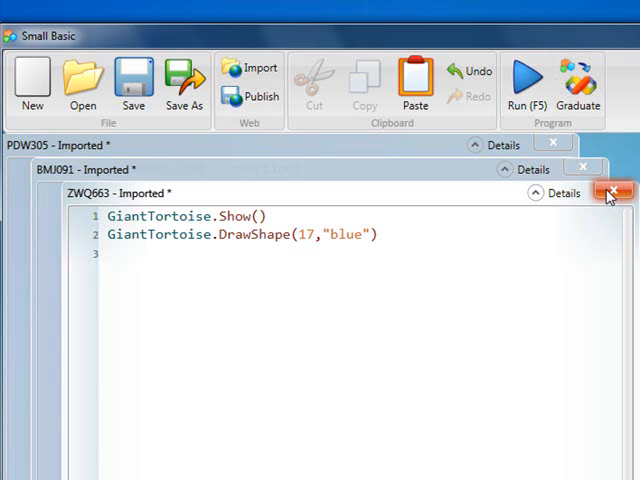
- Close ZWQ663, answering its save prompt, leaving BMJ091's green-square program in front
left_click(608, 190)
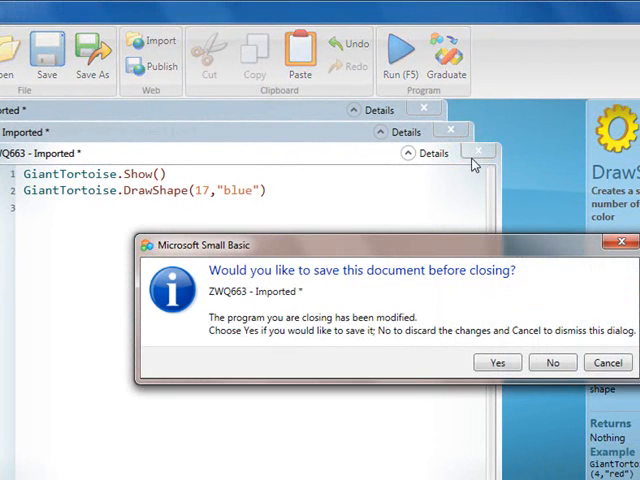
left_click(552, 362)
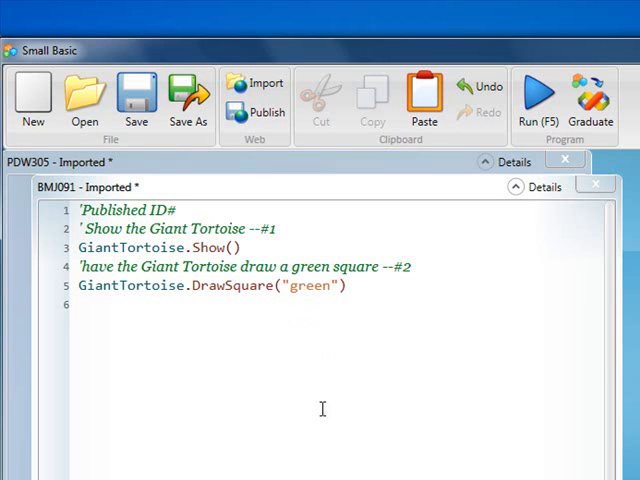
mouse_move(336, 448)
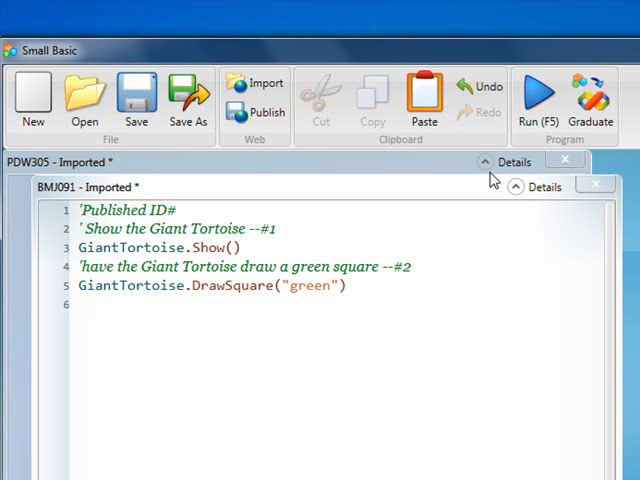
left_click(538, 96)
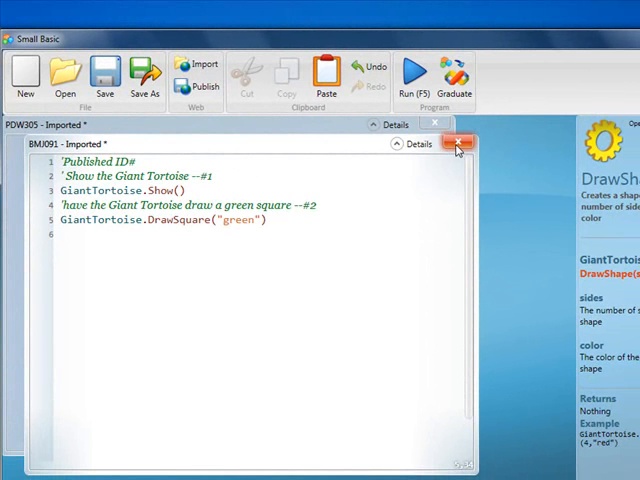
- Close the BMJ091 document and run the PDW305 quiz program to see its starting state
left_click(454, 144)
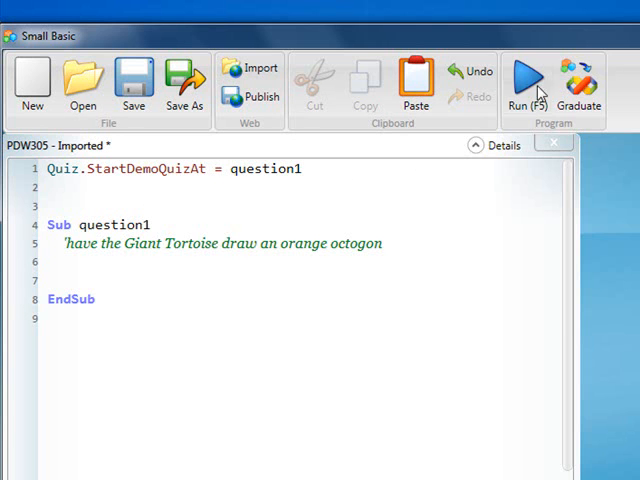
left_click(528, 80)
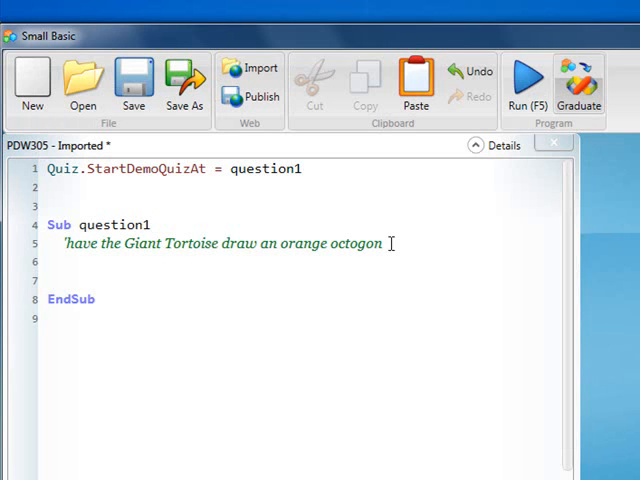
mouse_move(48, 270)
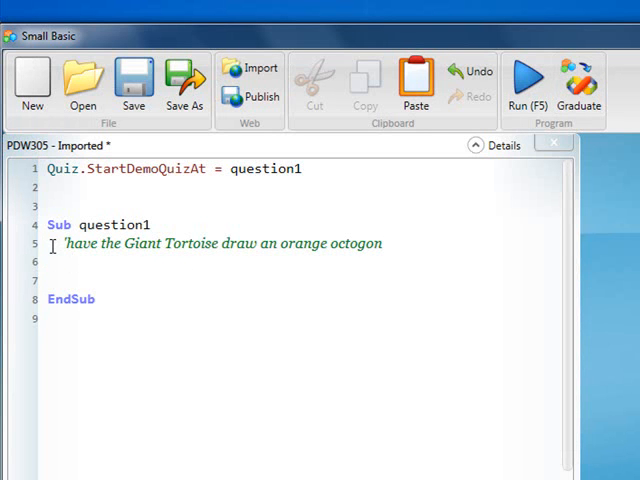
mouse_move(144, 294)
type("GiantTortoise")
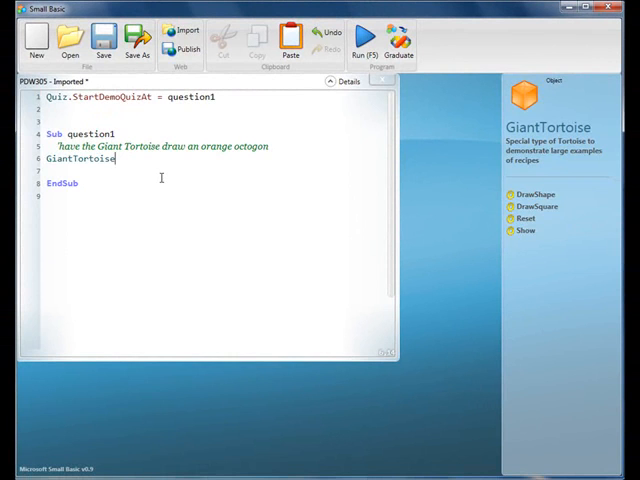
- Add GiantTortoise.DrawShape(8,"orange") under the comment in Sub question1
type(".")
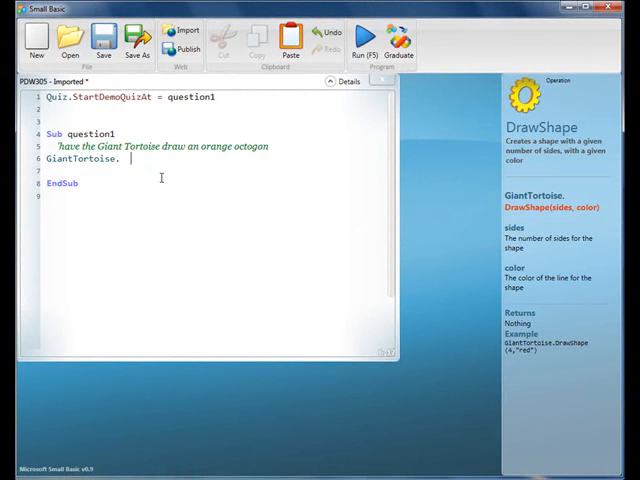
type("d")
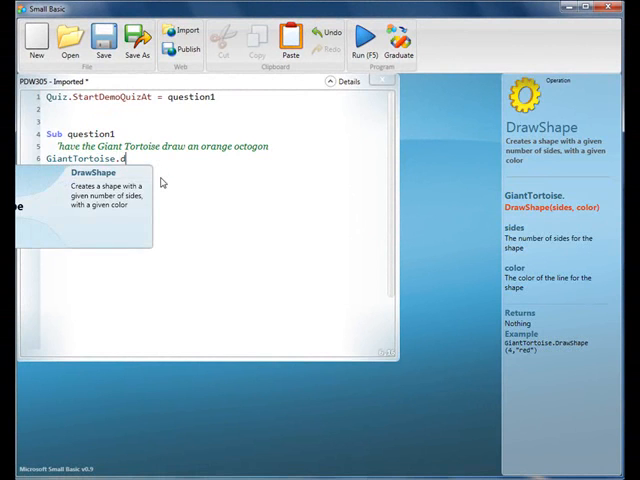
type("DrawShape(8")
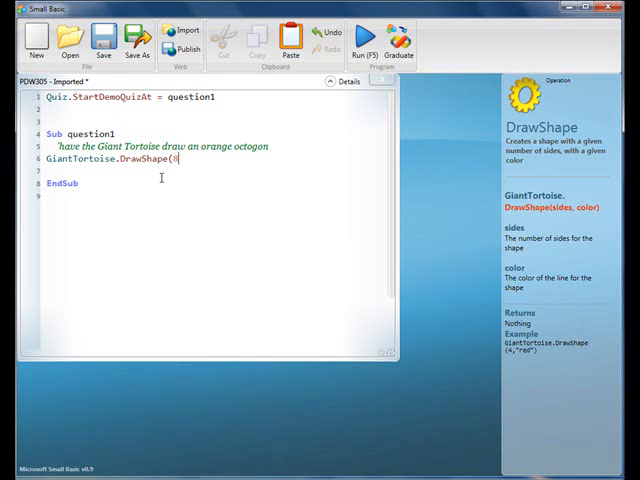
type(",")
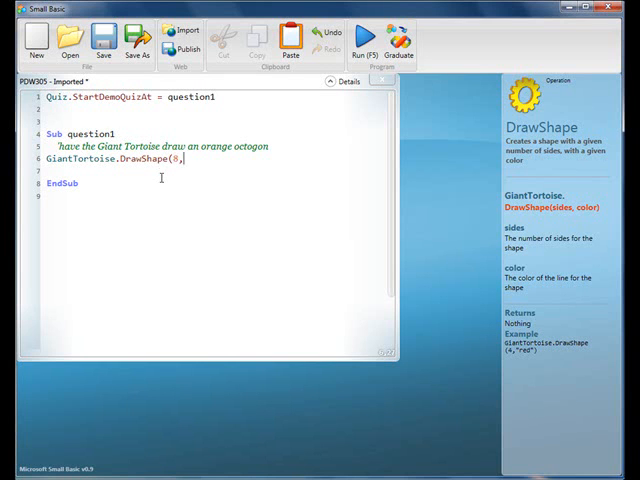
type("\"")
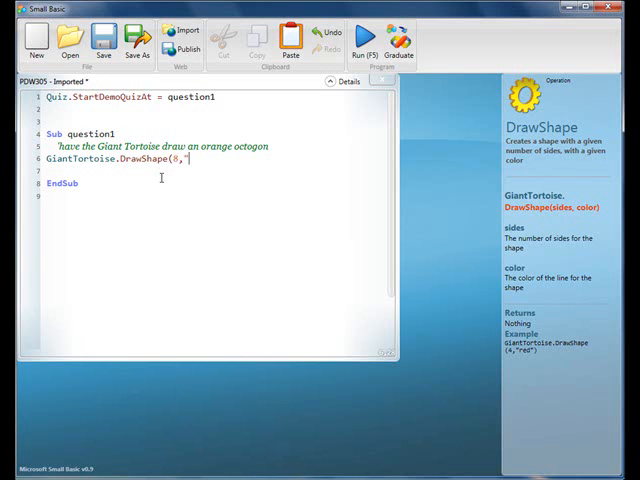
type("orange\")")
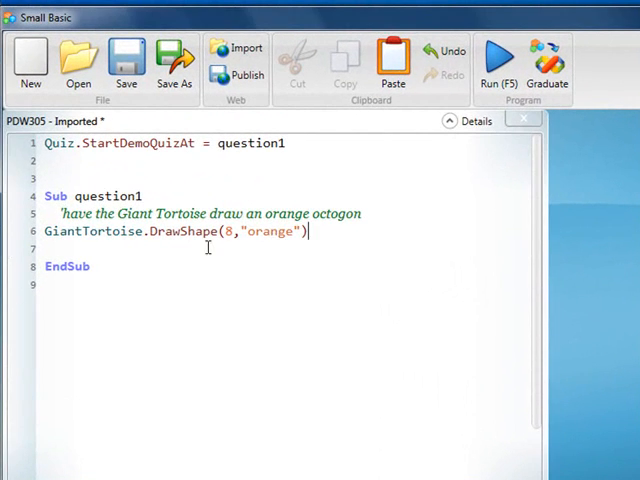
left_click(496, 60)
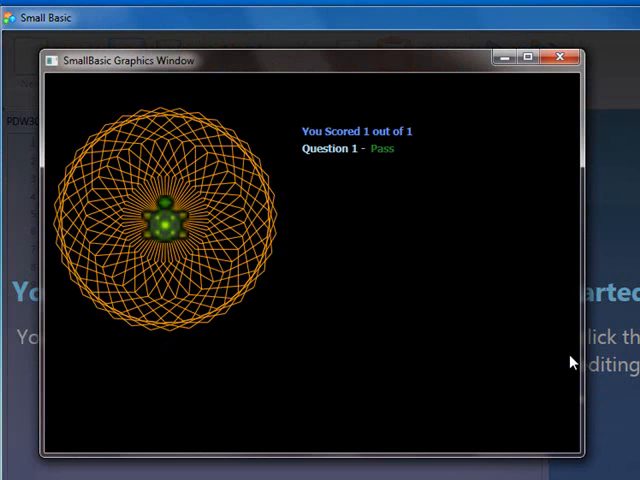
mouse_move(360, 178)
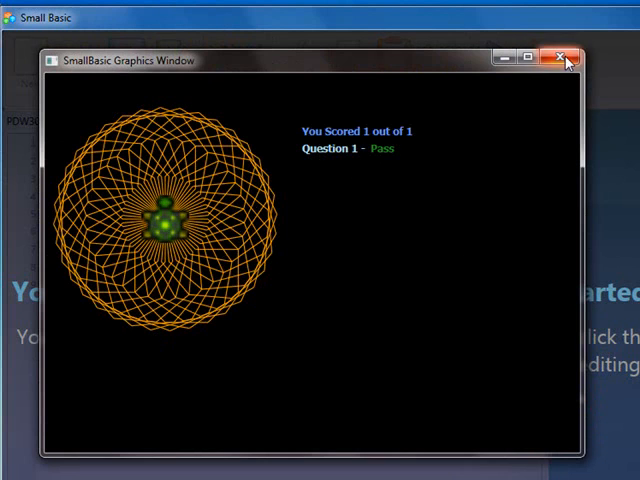
left_click(564, 60)
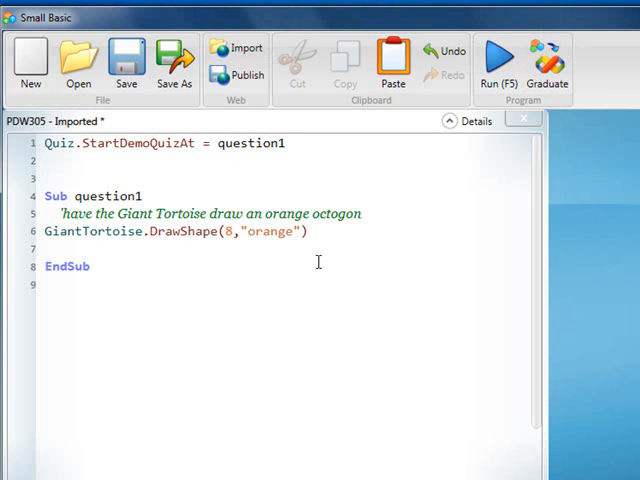
- Change the call to DrawShape(7,"yellow"), rerun the quiz and see Question 1 fail
double_click(270, 232)
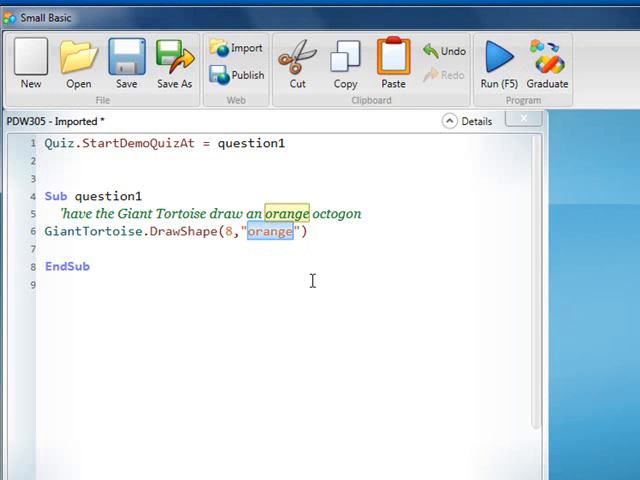
mouse_move(428, 326)
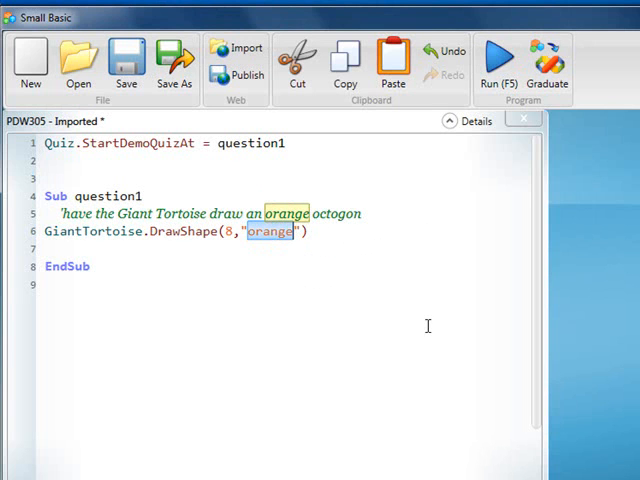
type("yellow")
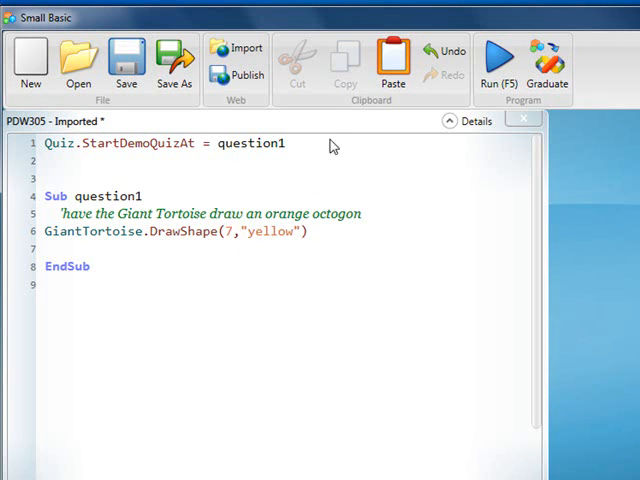
left_click(500, 60)
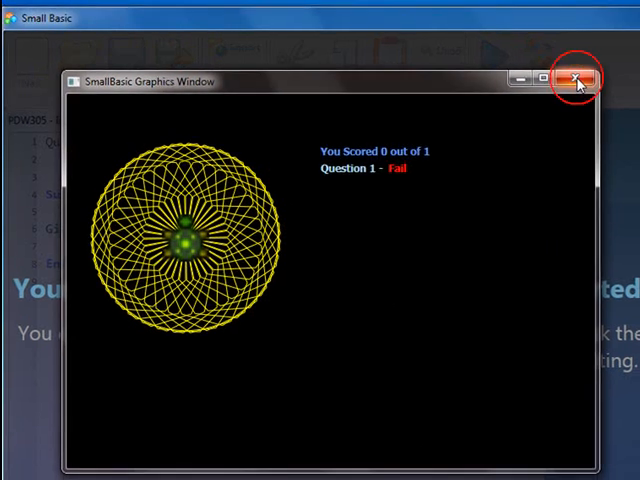
left_click(578, 74)
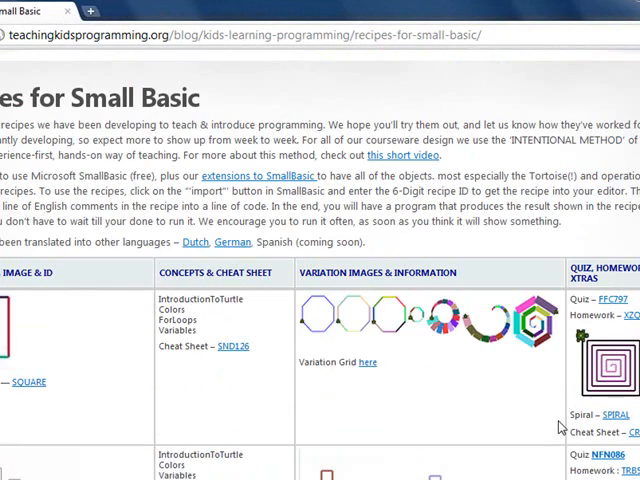
mouse_move(68, 360)
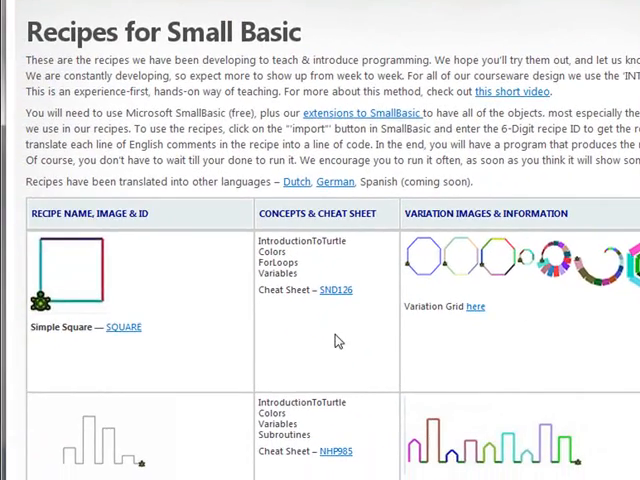
- Scroll down the Recipes for Small Basic table past Turtle Tree, Connect the Dots, Simple Bubble and Tic Tac Toe Player
scroll("down", 3)
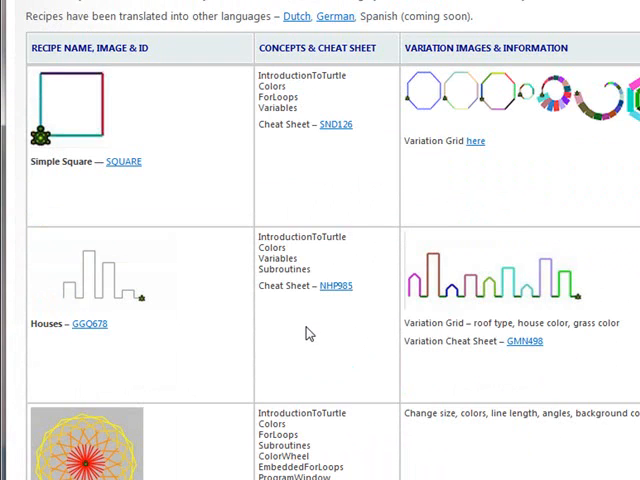
scroll("down", 3)
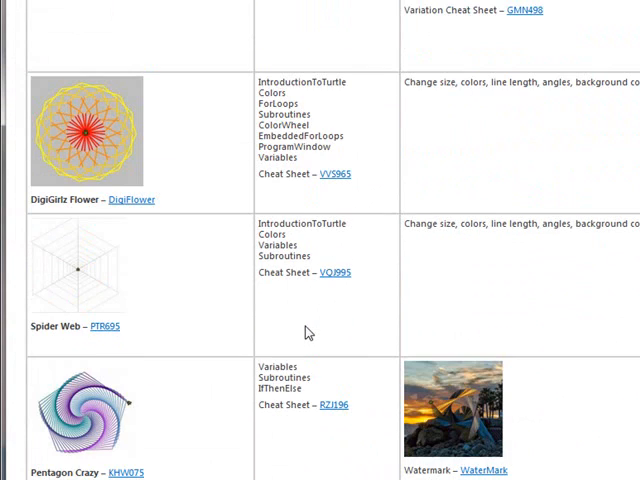
scroll("down", 3)
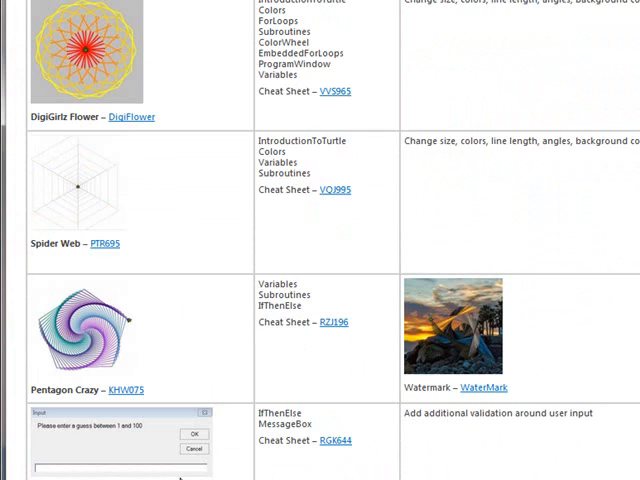
scroll("down", 3)
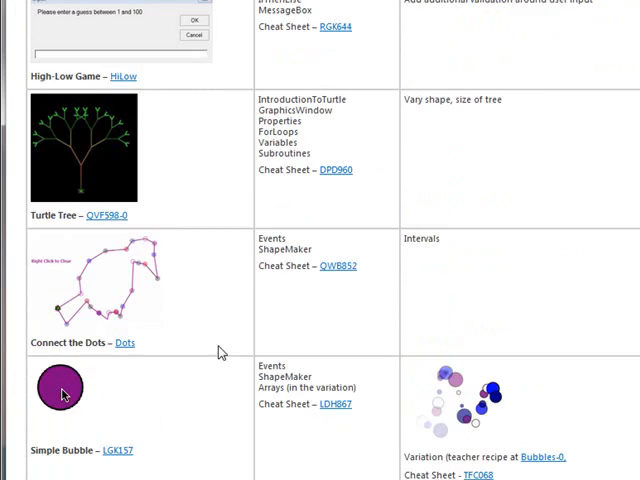
scroll("down", 3)
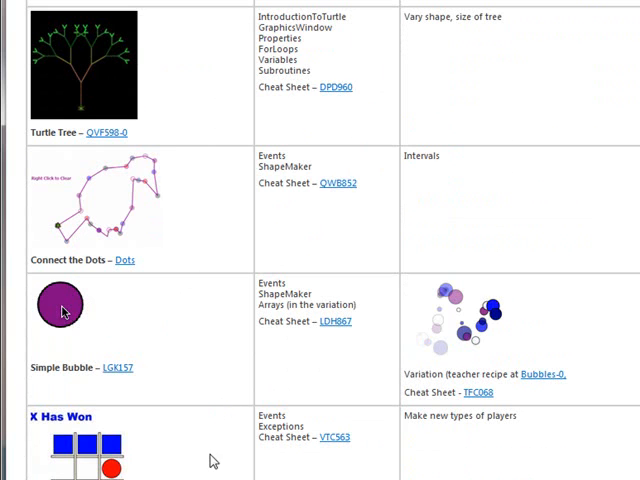
scroll("down", 3)
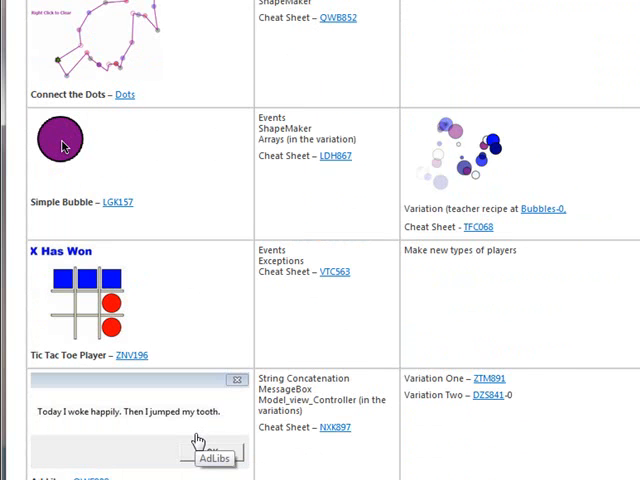
mouse_move(196, 440)
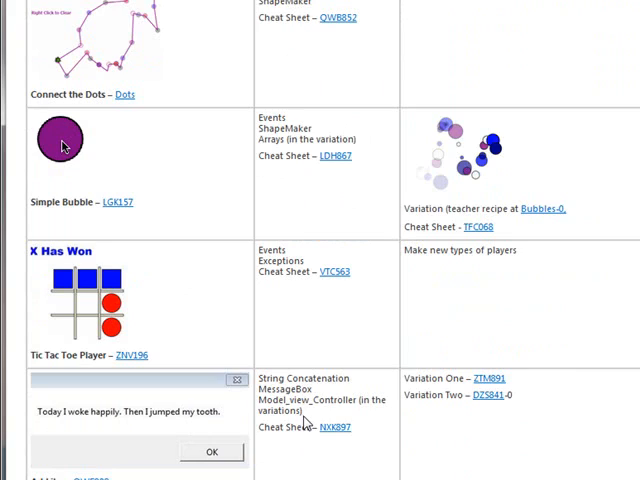
scroll("down", 3)
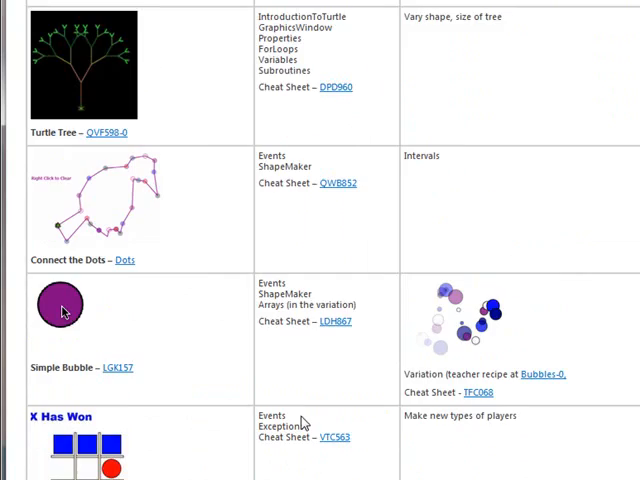